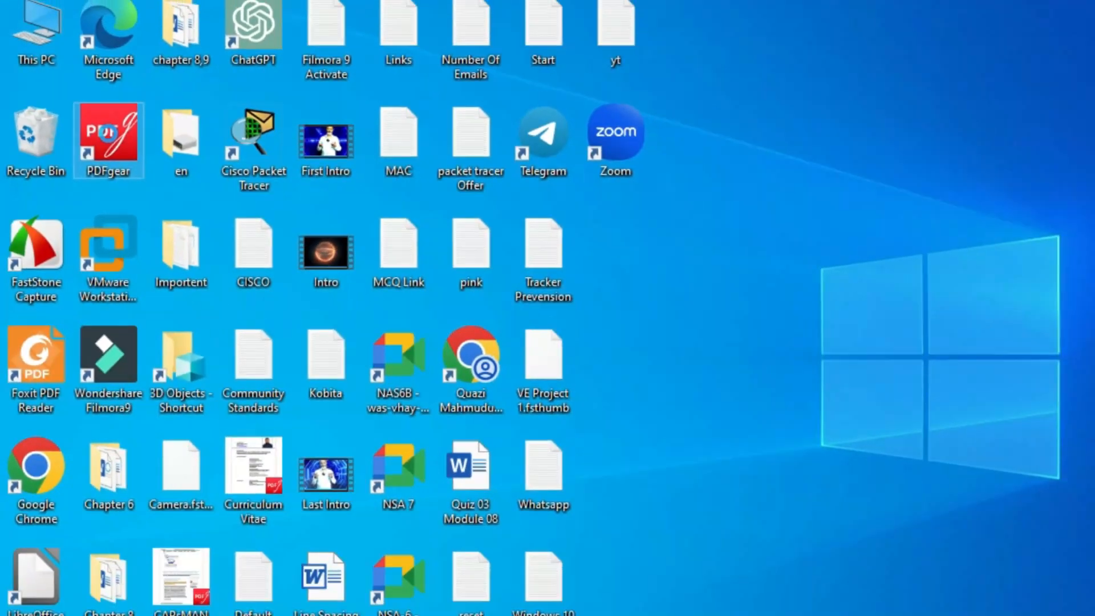
- Browse to This PC > Local Disk (C:) > Program Files in File Explorer
double_click(108, 139)
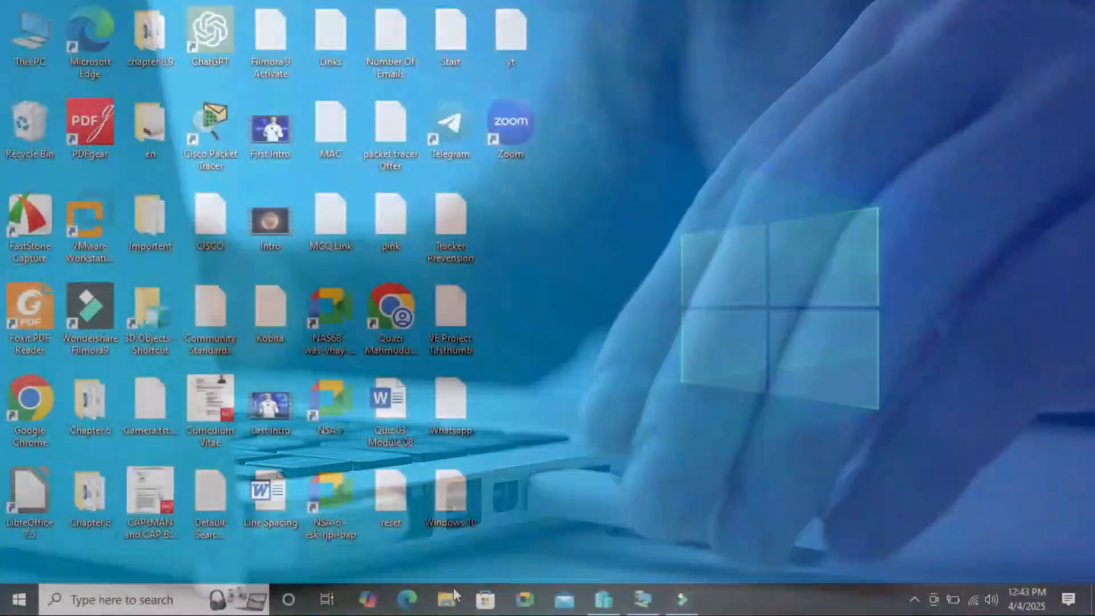
left_click(446, 599)
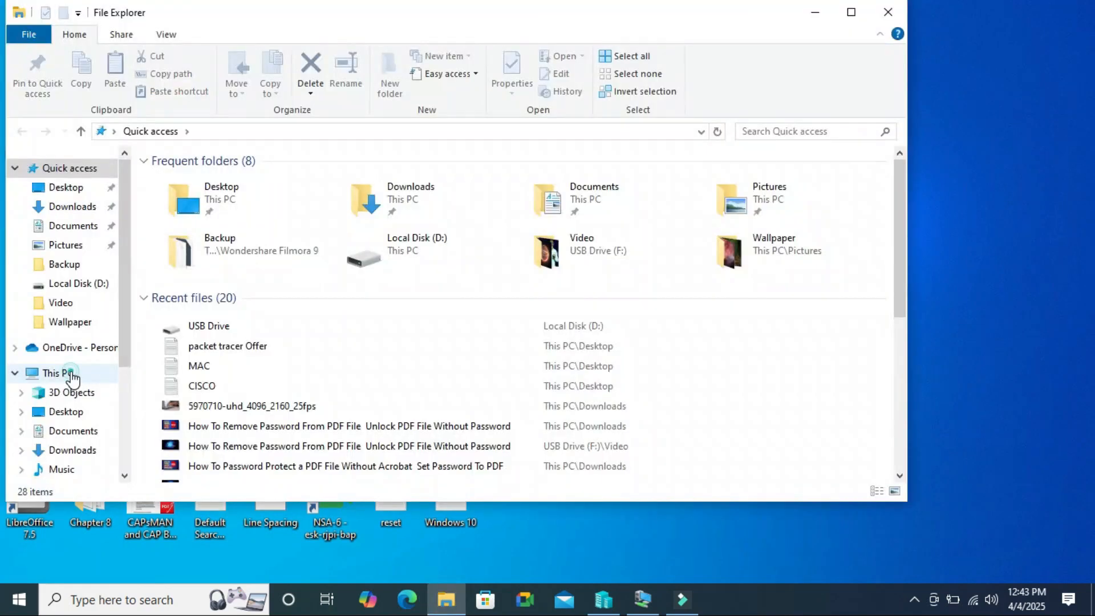
left_click(57, 372)
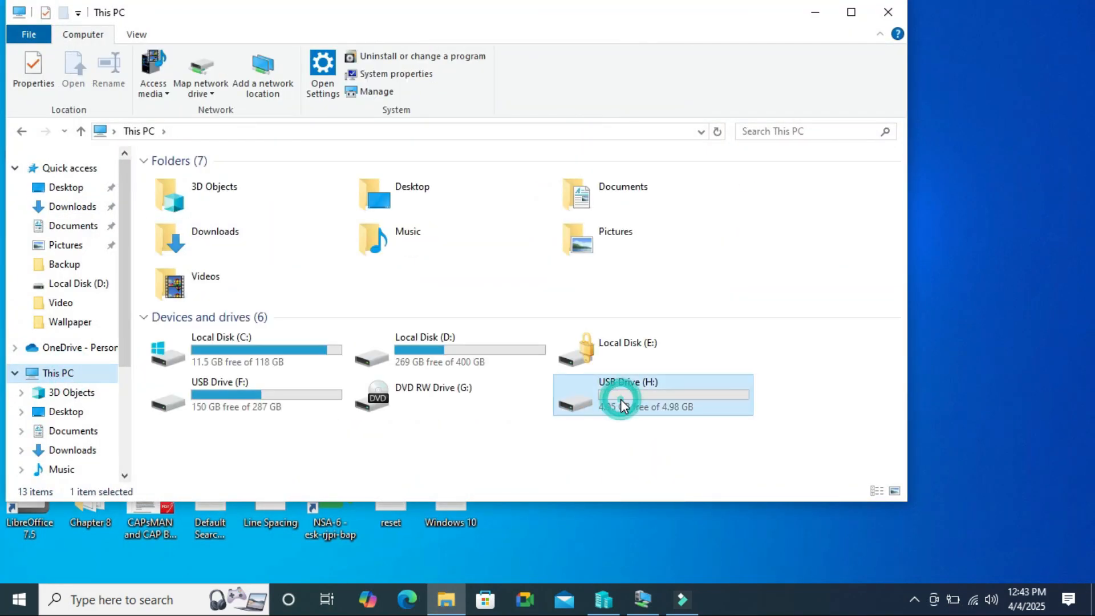
left_click(244, 349)
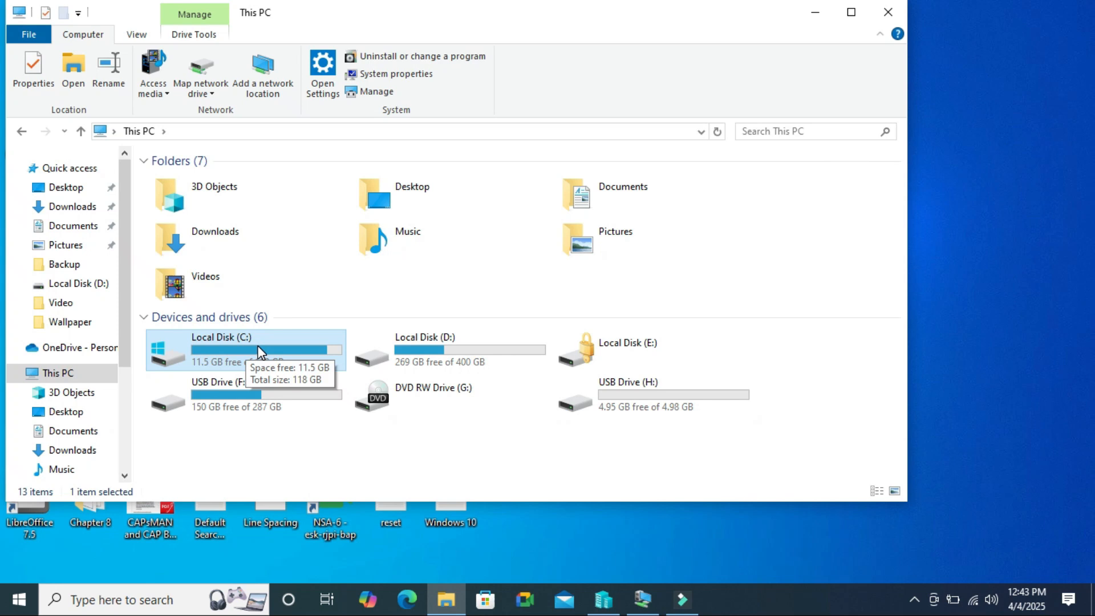
double_click(220, 349)
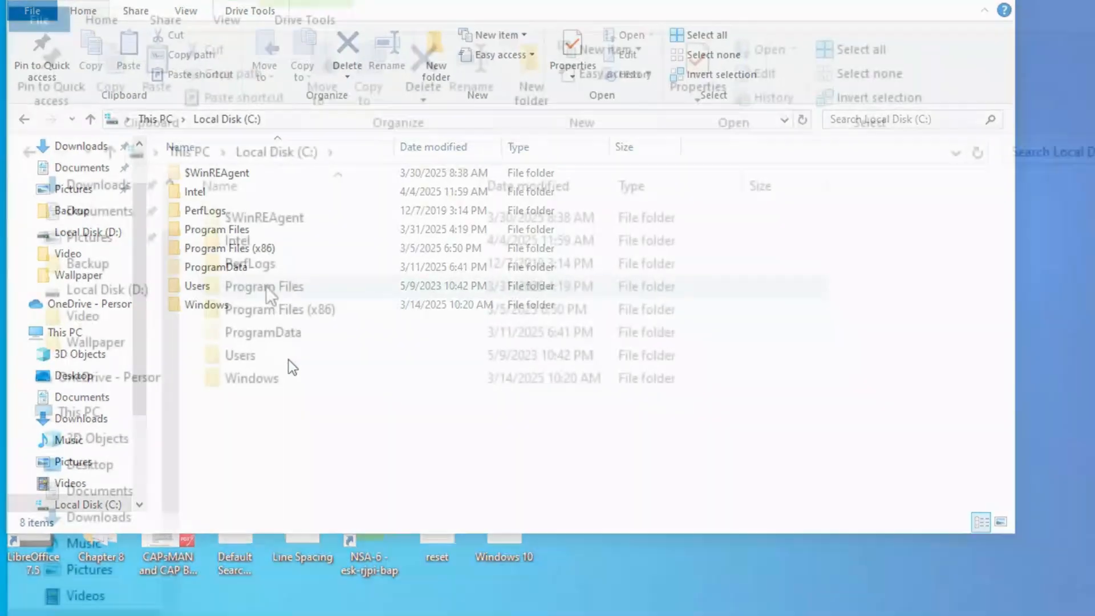
left_click(264, 286)
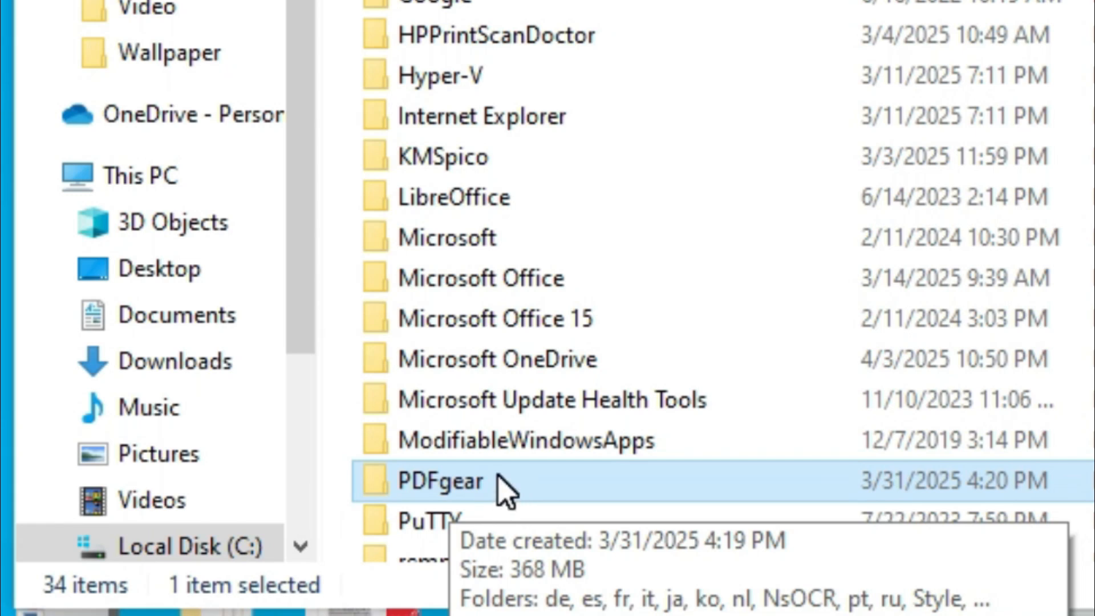
- Copy the PDFgear folder from Program Files via its context menu
right_click(440, 480)
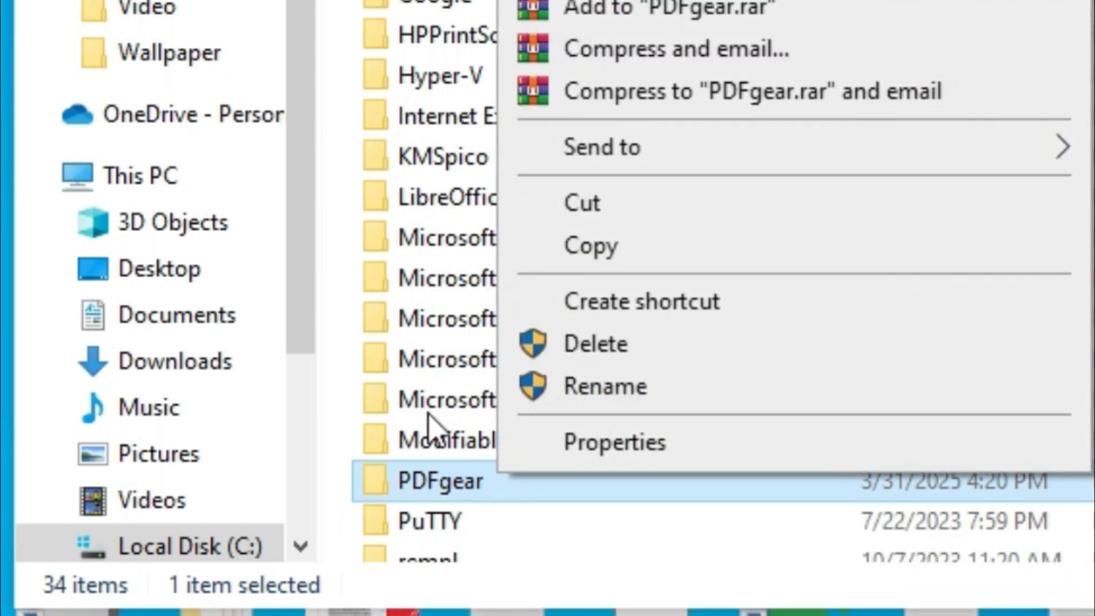
left_click(590, 245)
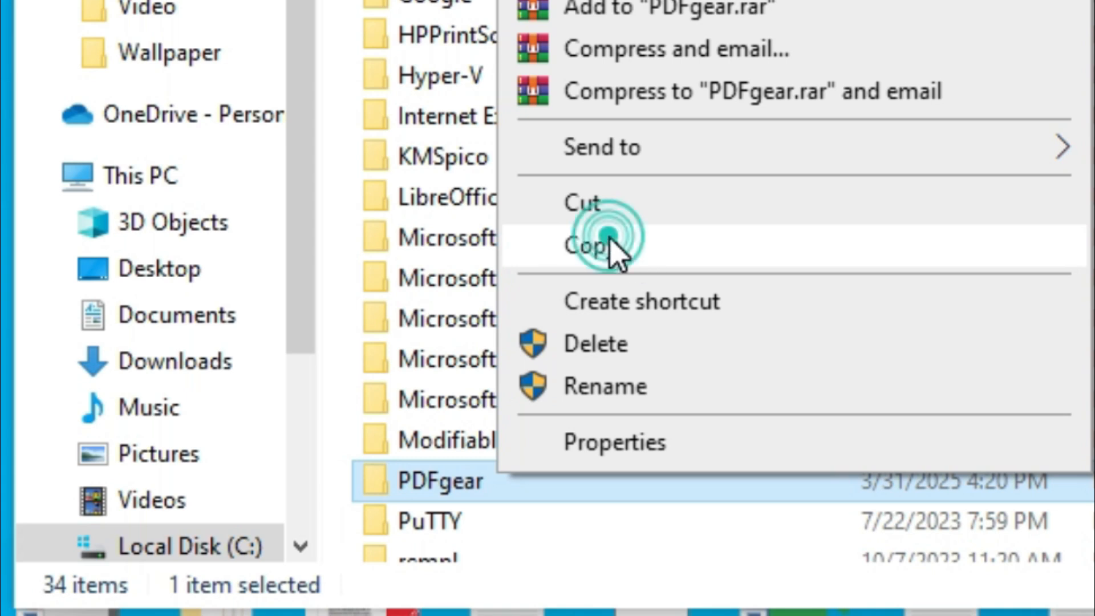
- Paste the PDFgear folder onto the empty USB Drive (H:) and close the window
left_click(588, 245)
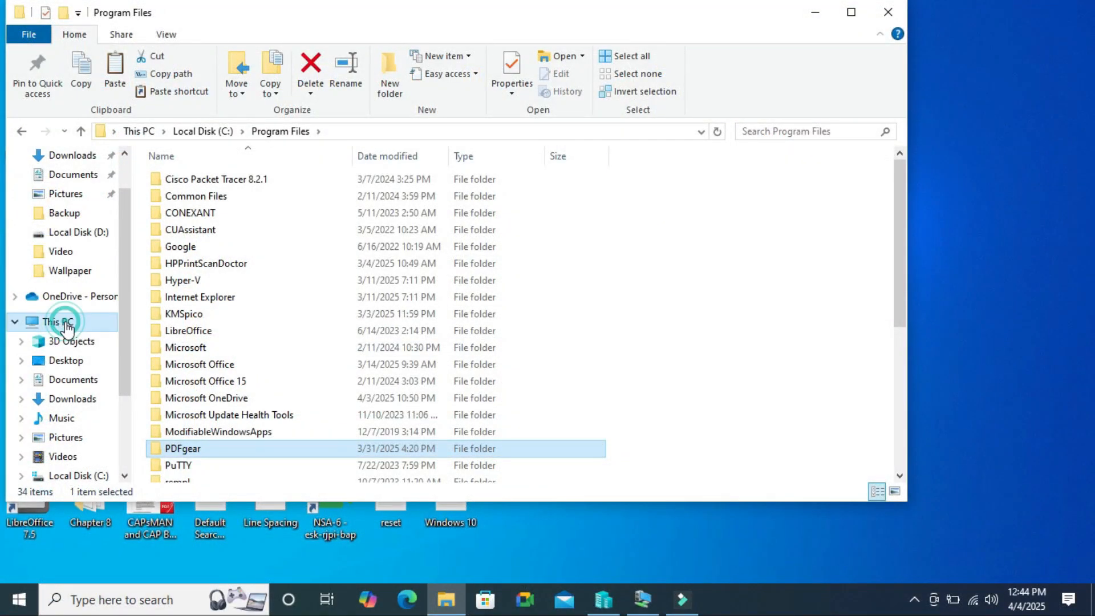
left_click(56, 321)
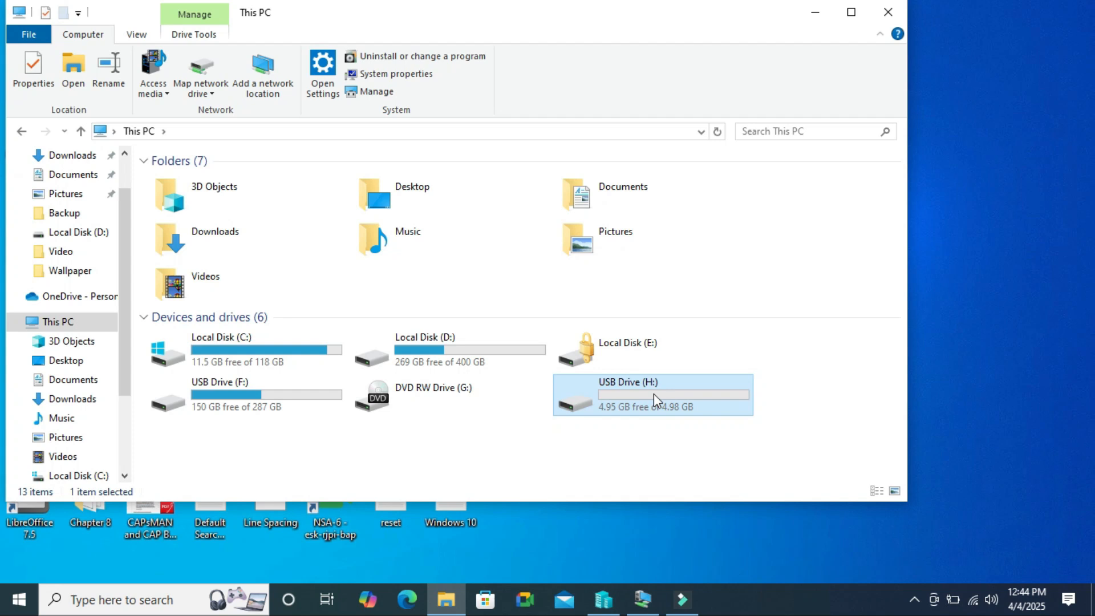
double_click(653, 394)
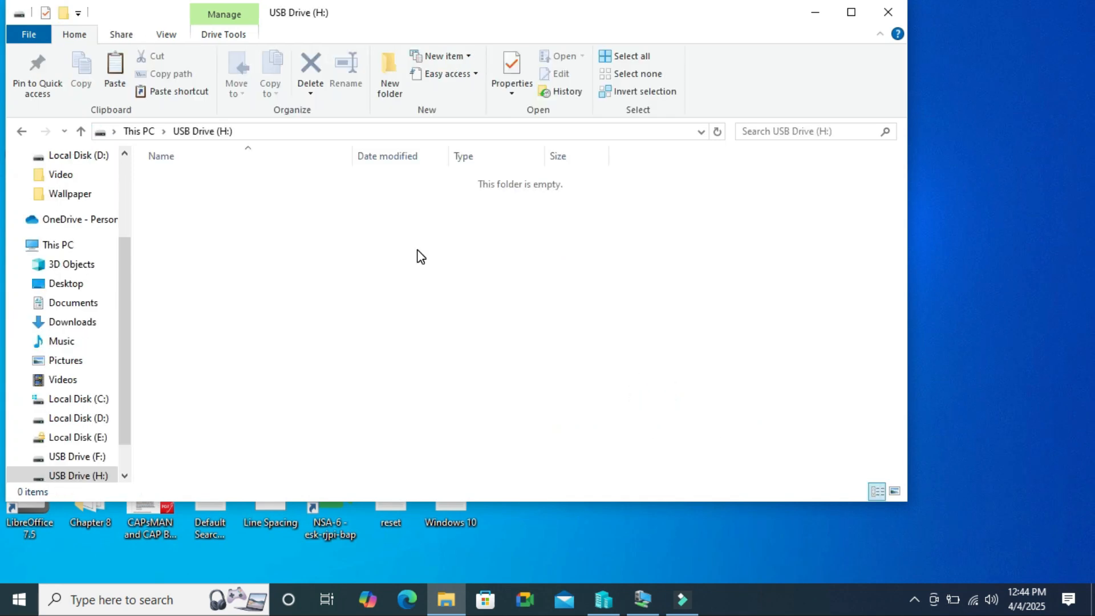
right_click(419, 256)
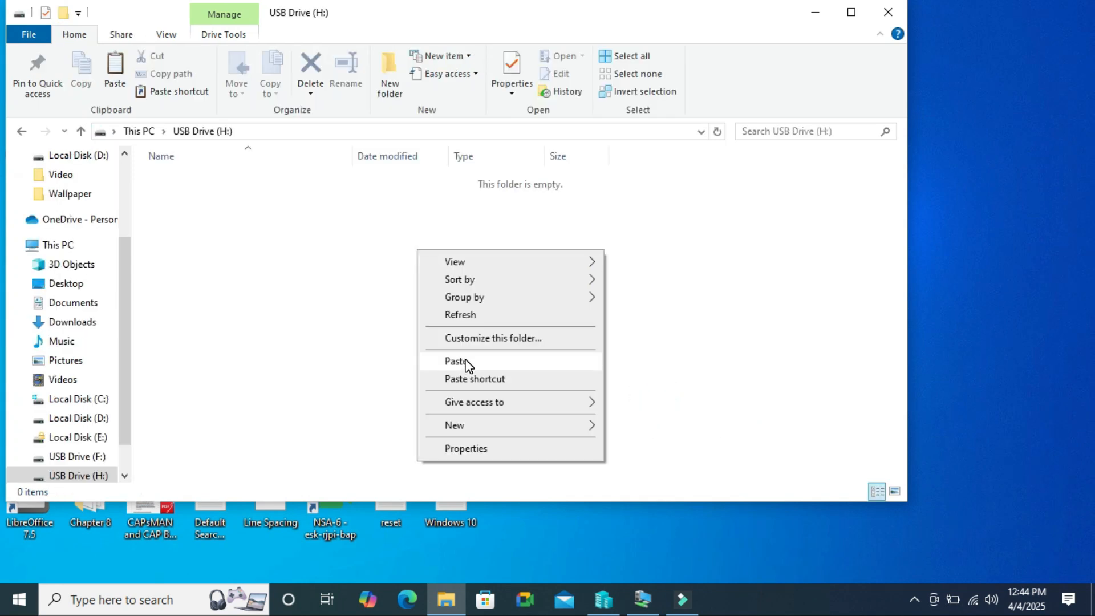
left_click(456, 362)
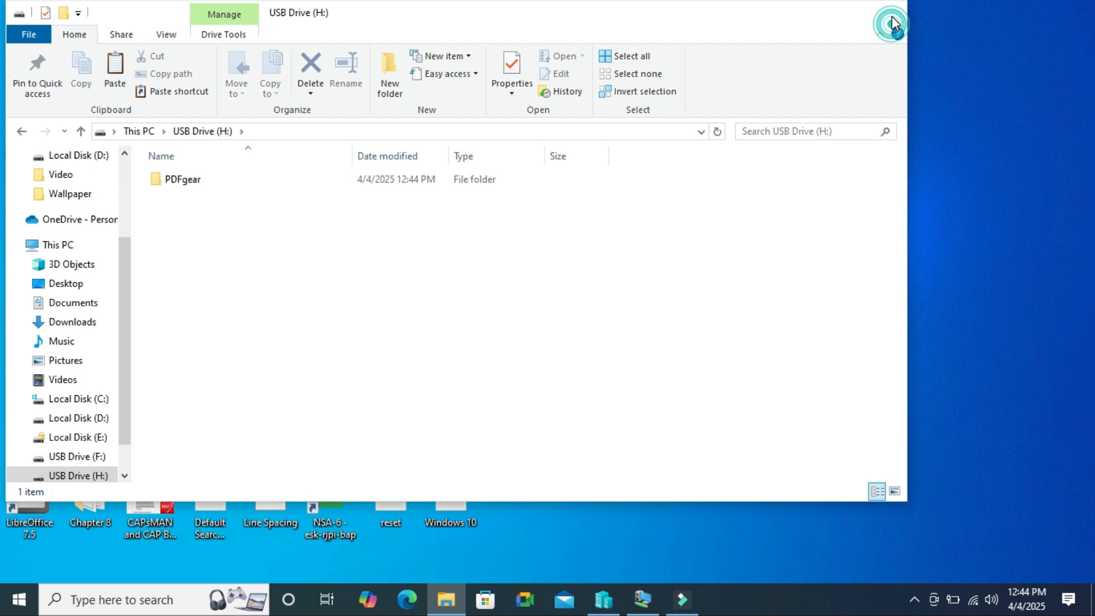
left_click(893, 21)
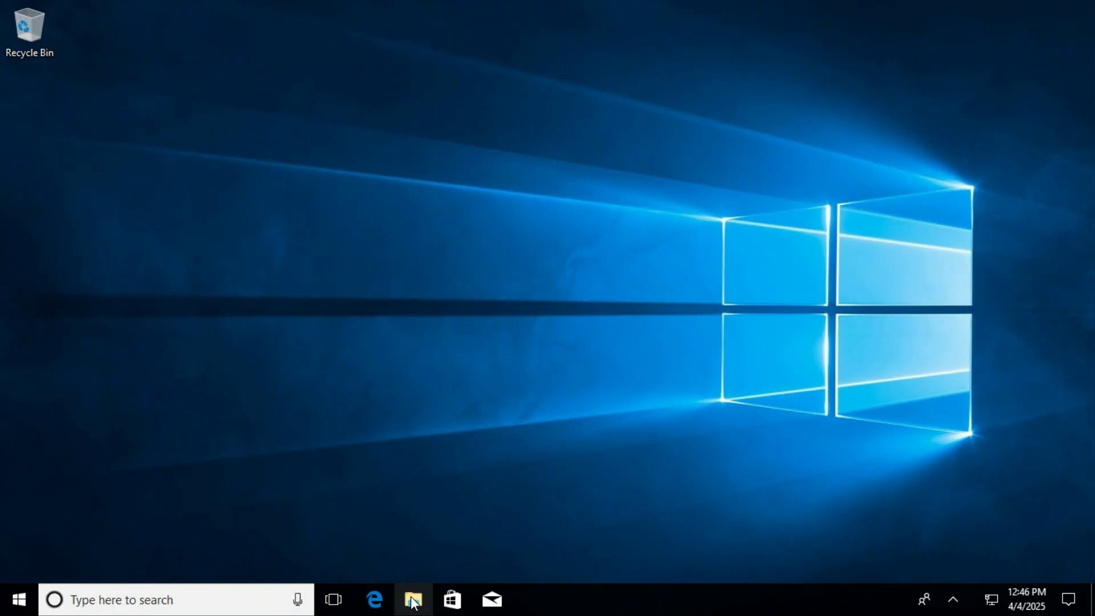
- On the second PC, open USB Drive (E:) and bring up the PDFgear folder's context menu
left_click(413, 600)
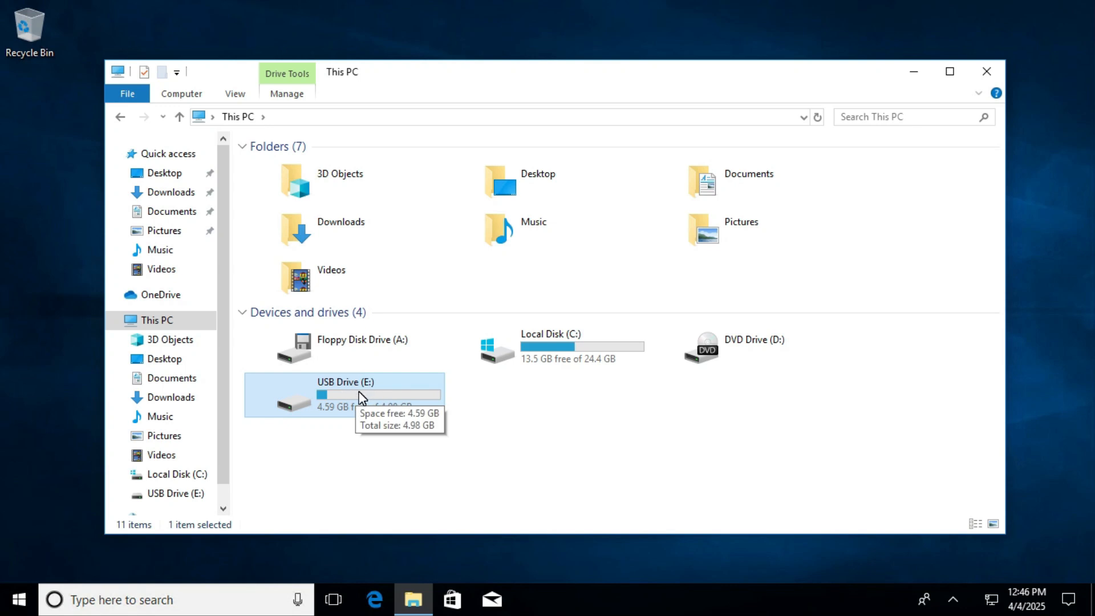
mouse_move(360, 401)
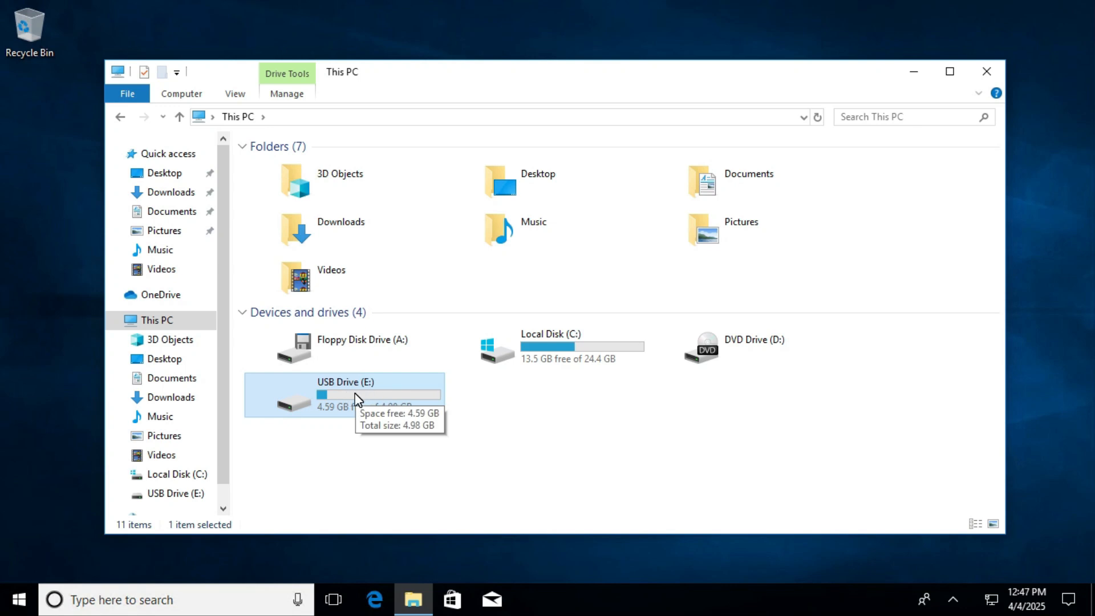
double_click(346, 391)
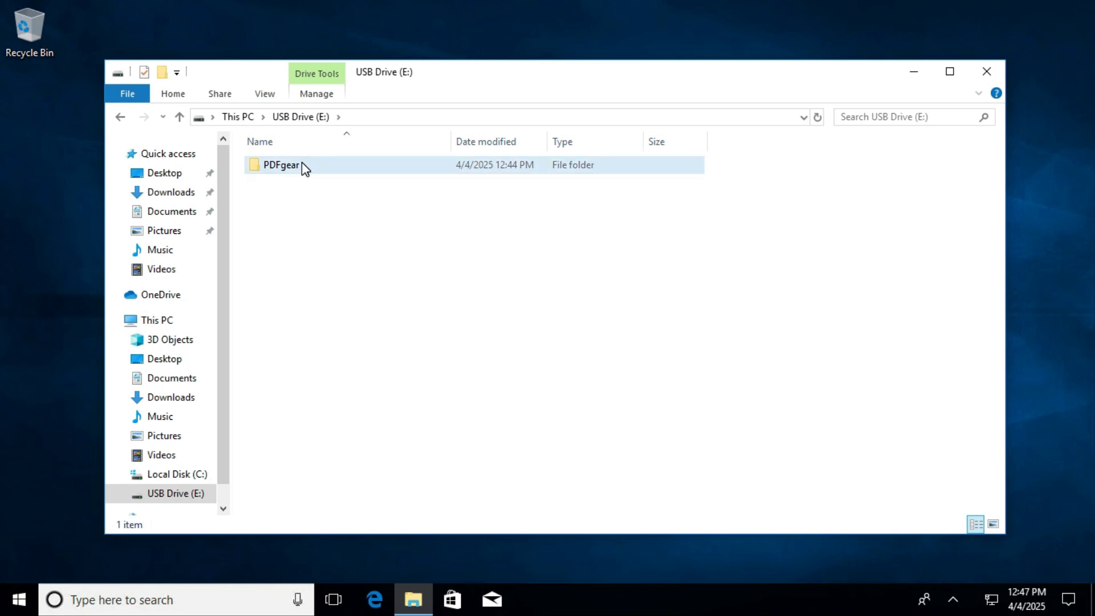
left_click(281, 164)
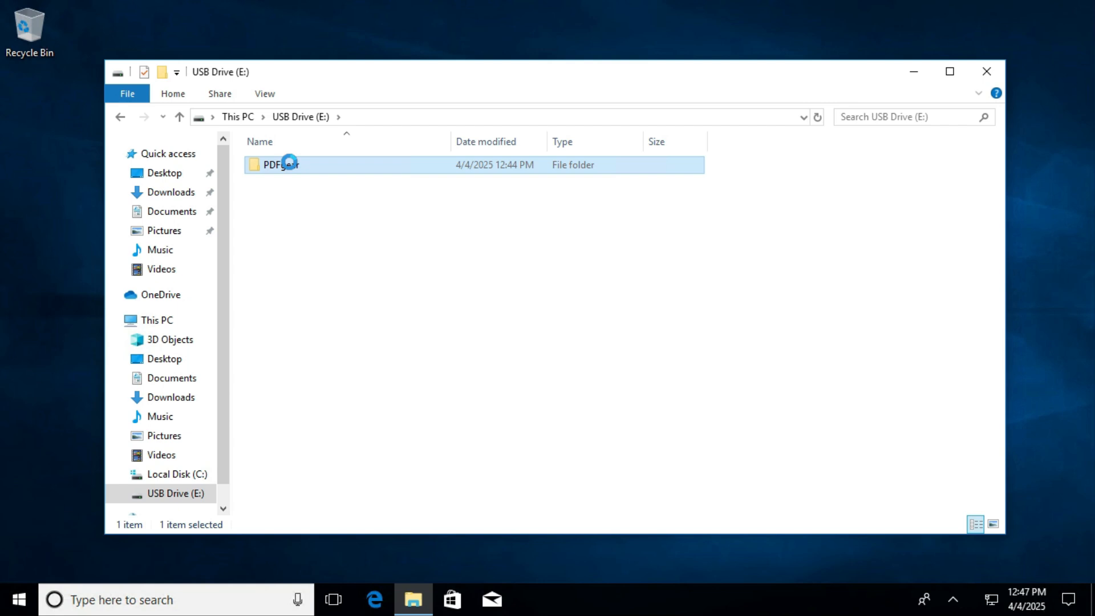
right_click(279, 164)
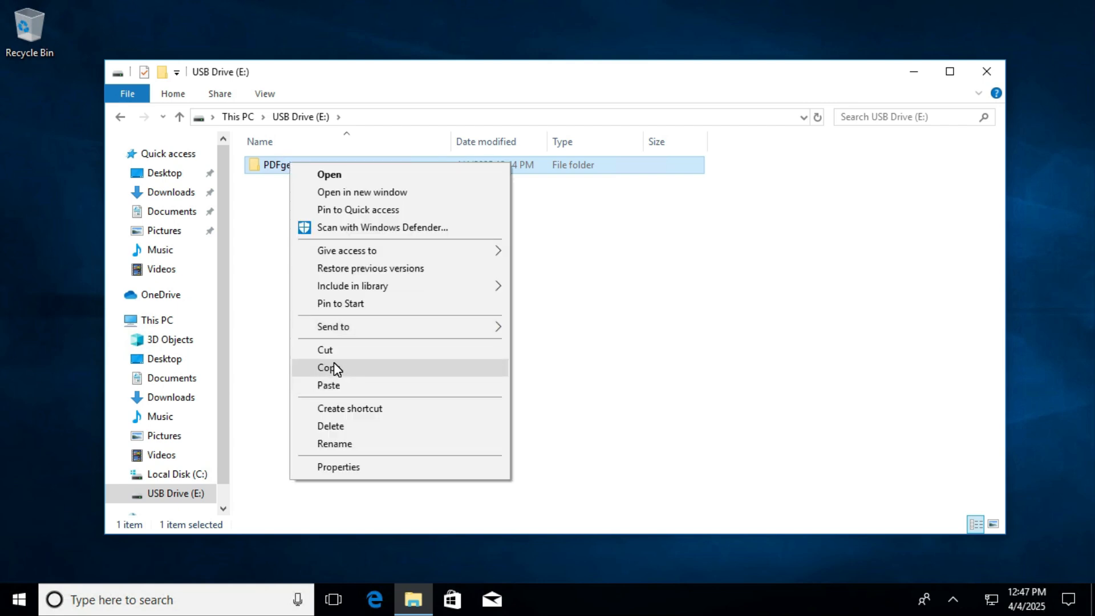
- Copy PDFgear from the USB drive and go to Program Files on the C drive
left_click(152, 320)
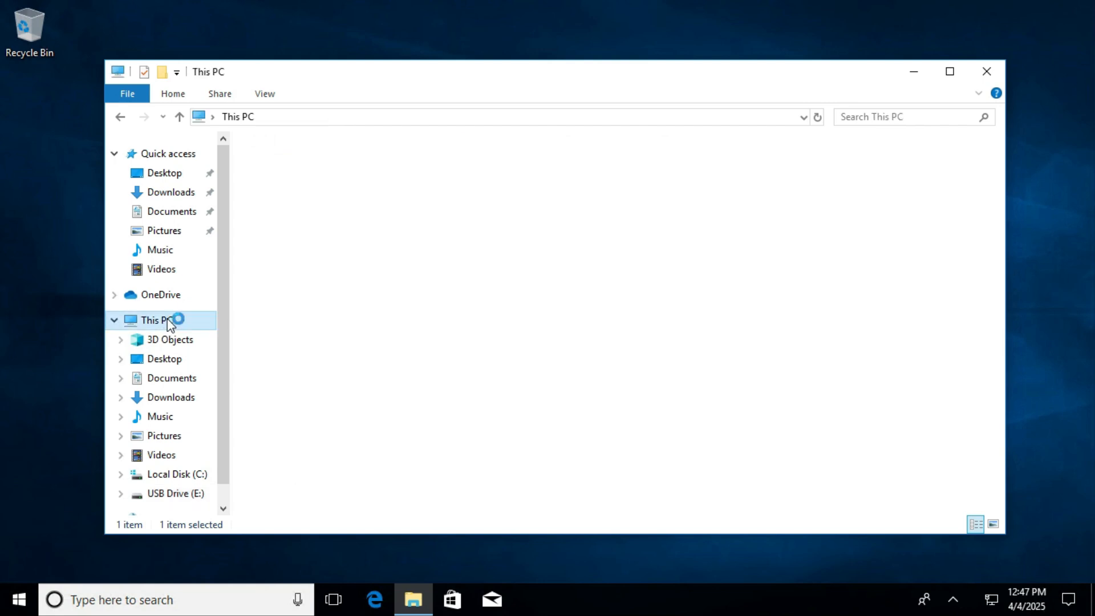
left_click(175, 474)
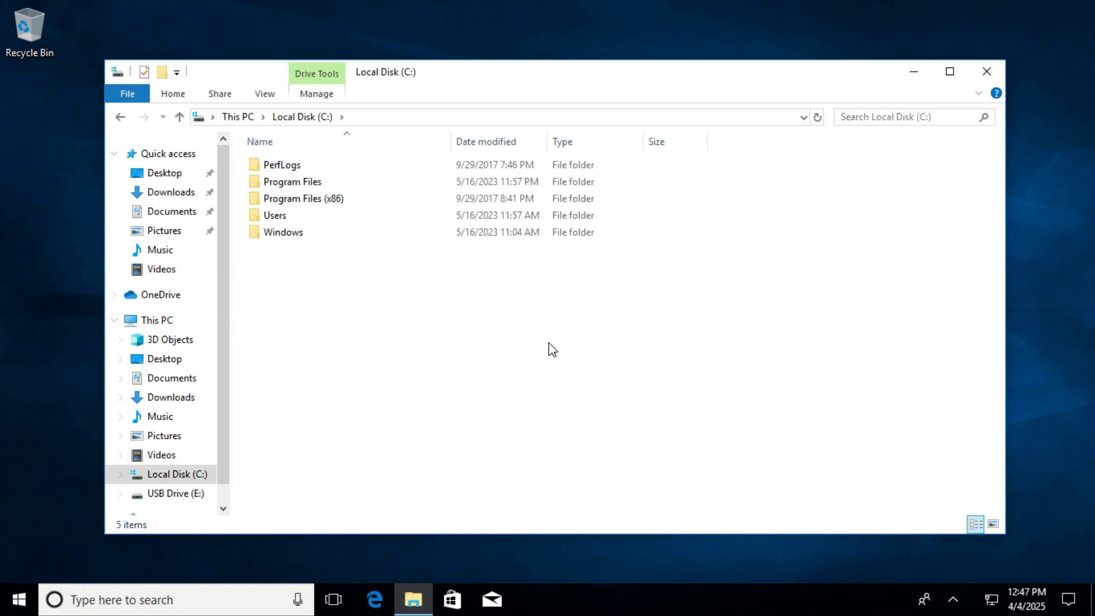
double_click(292, 180)
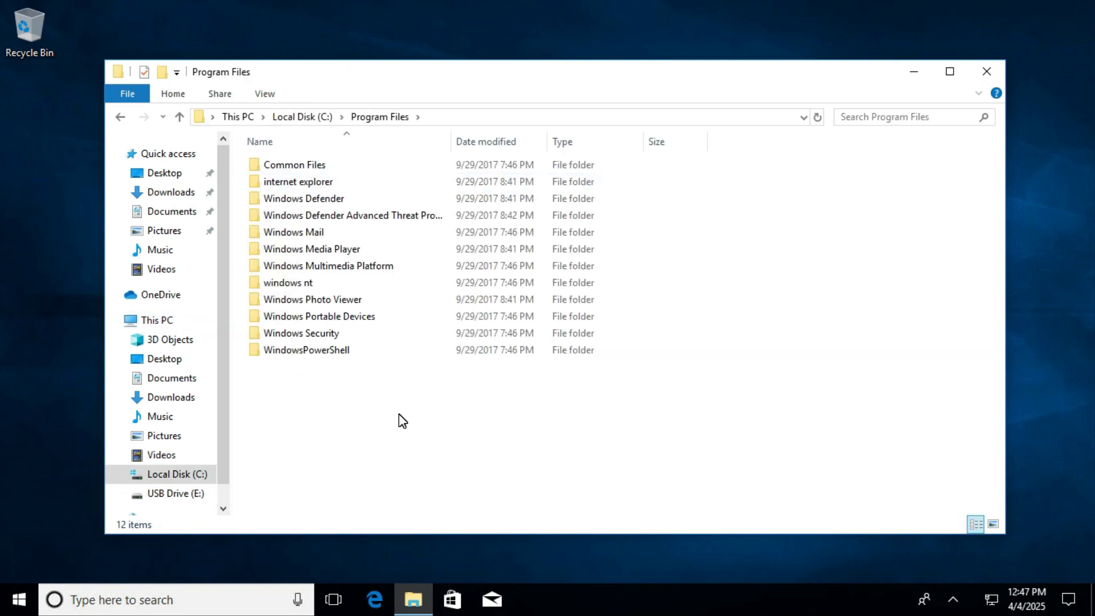
- Paste PDFgear into Program Files, continuing past the administrator permission prompt
right_click(402, 420)
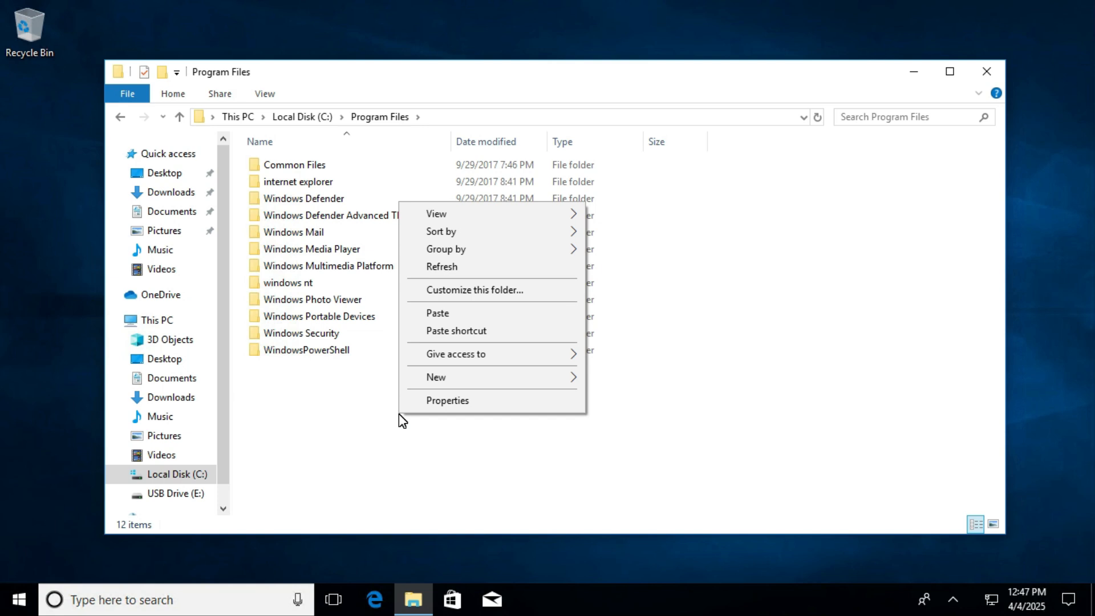
mouse_move(438, 313)
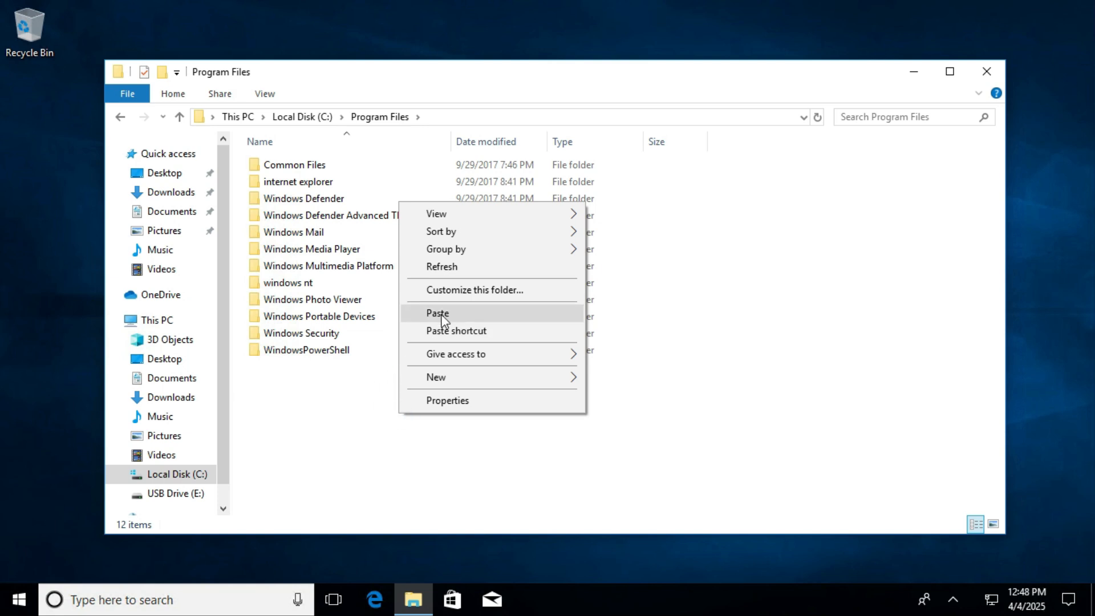
left_click(438, 313)
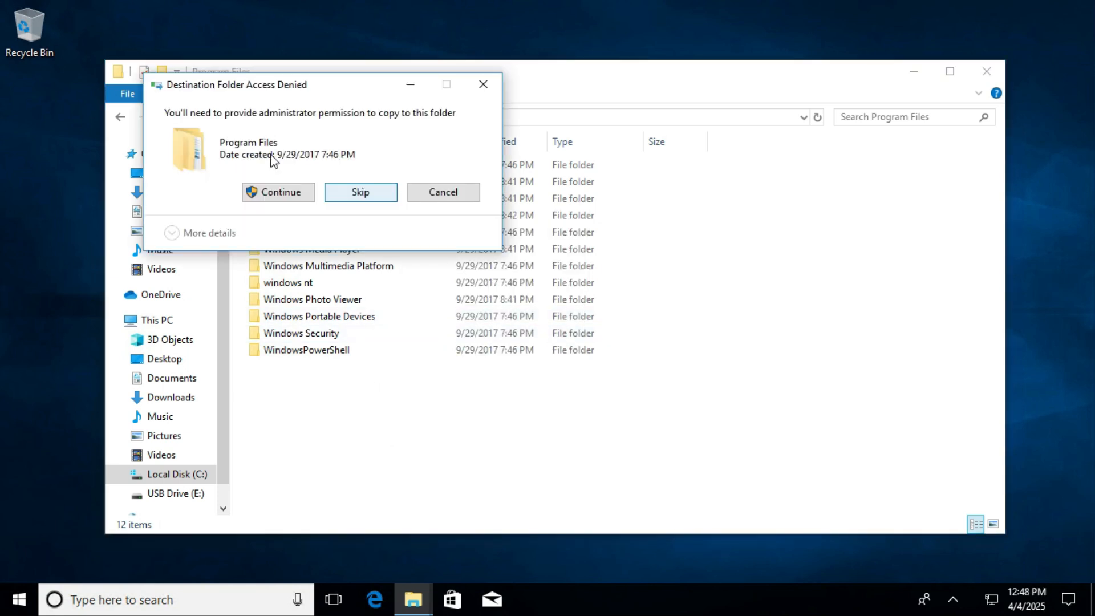
mouse_move(321, 133)
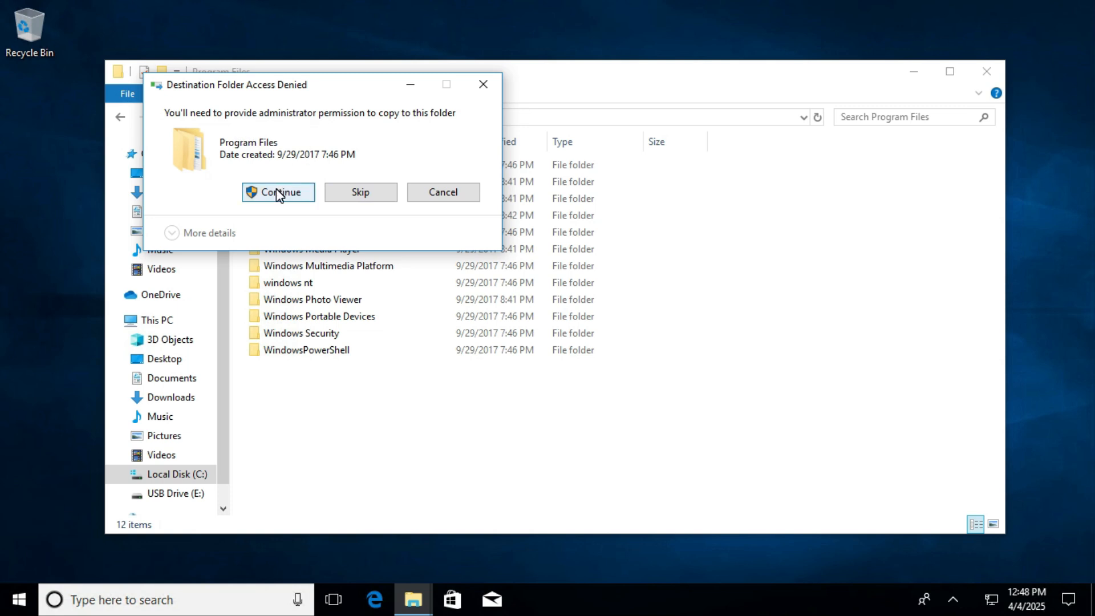
left_click(278, 192)
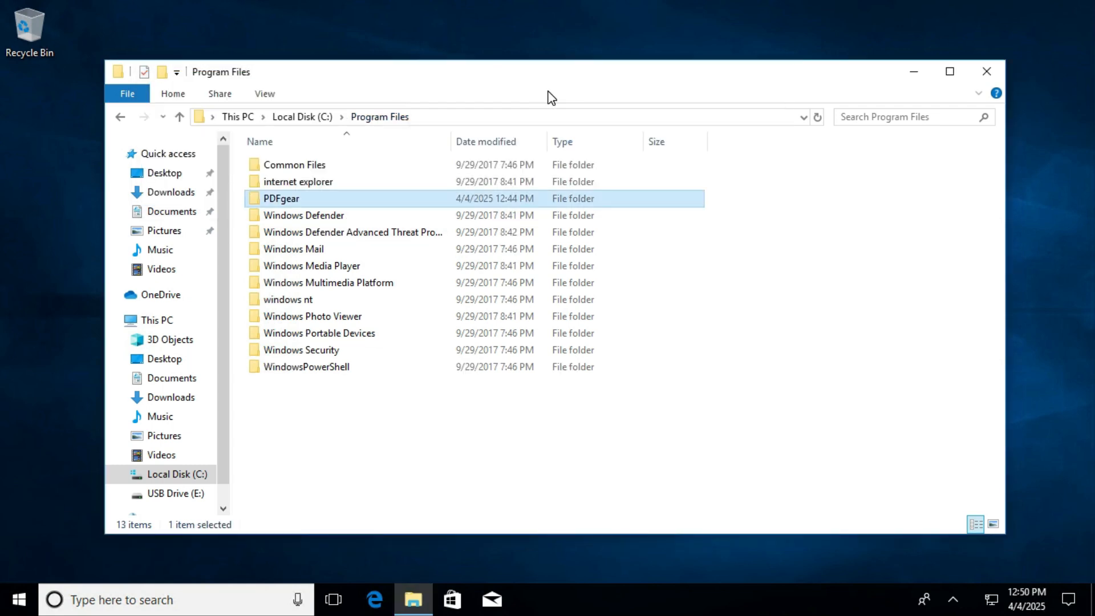
mouse_move(333, 207)
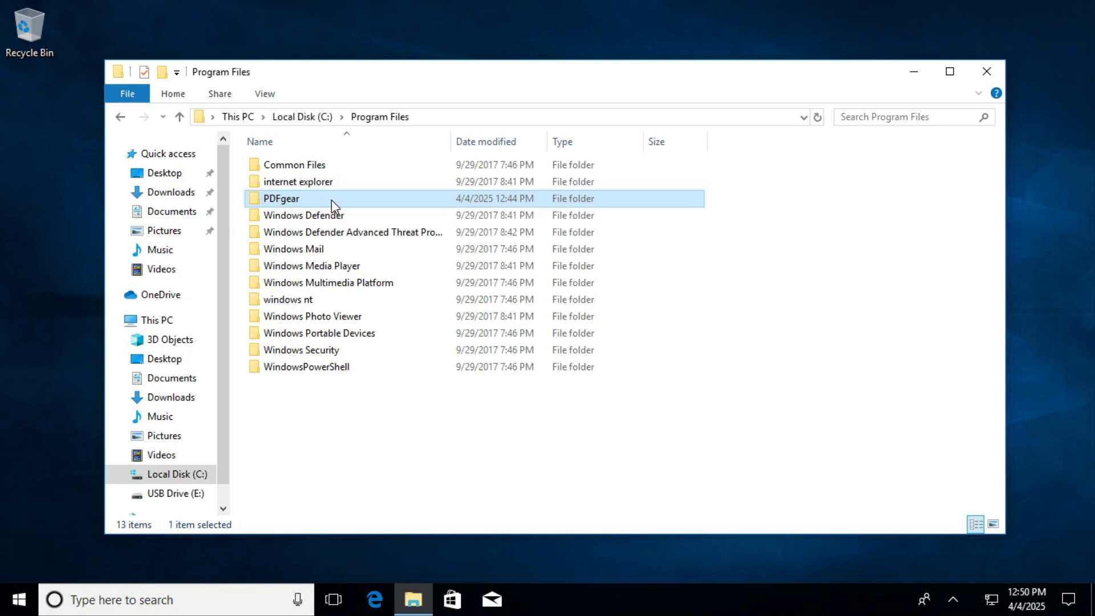
- Trace the PDFgear desktop shortcut to PDFLauncher in Program Files\PDFgear, then close the folder
double_click(281, 198)
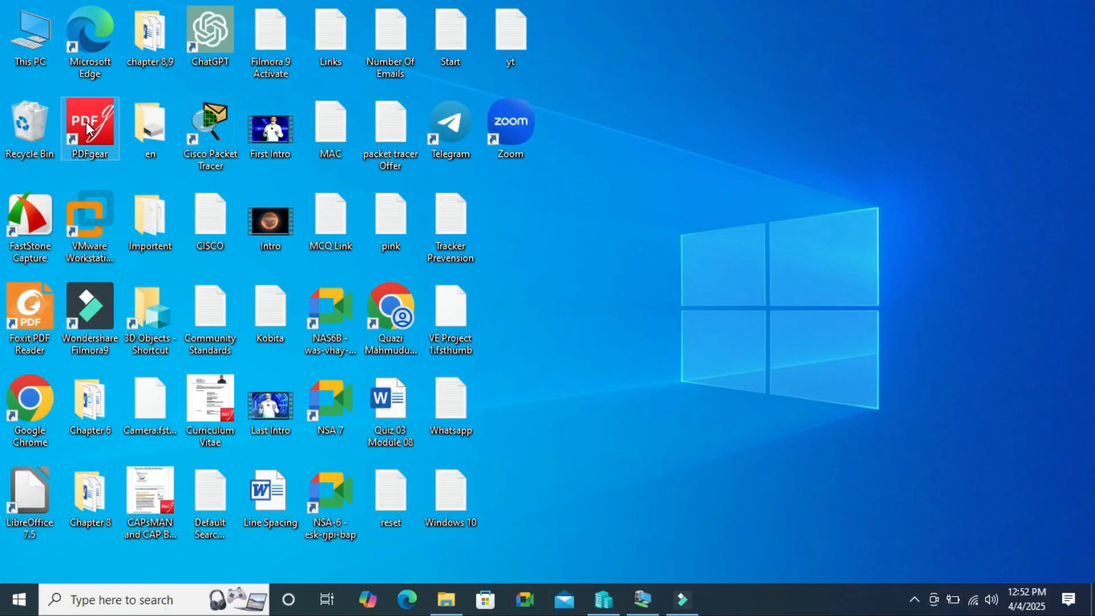
right_click(89, 128)
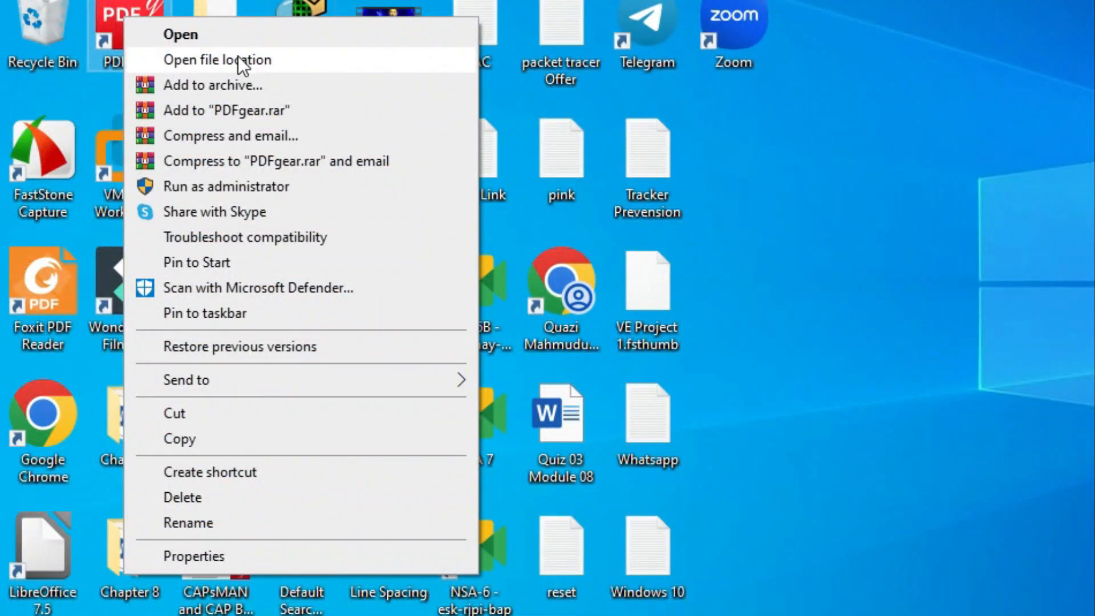
left_click(217, 59)
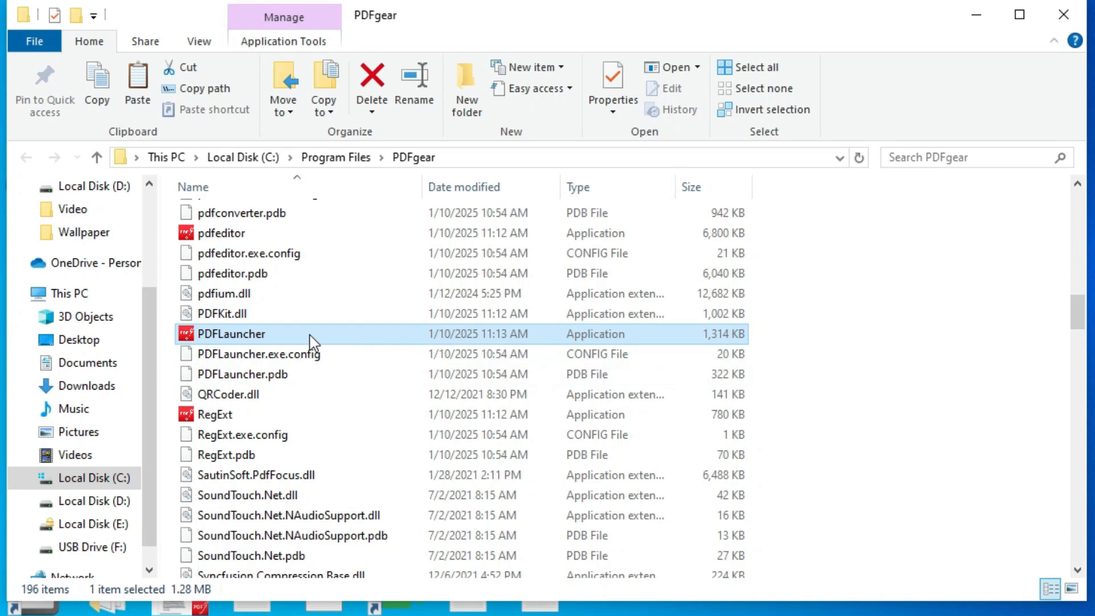
left_click(233, 342)
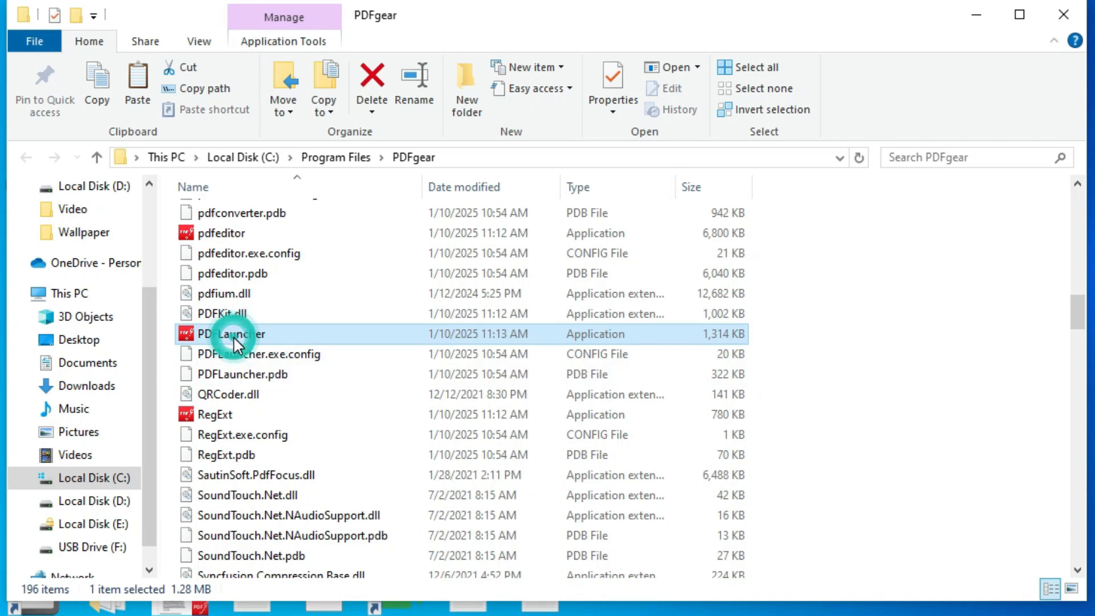
mouse_move(339, 344)
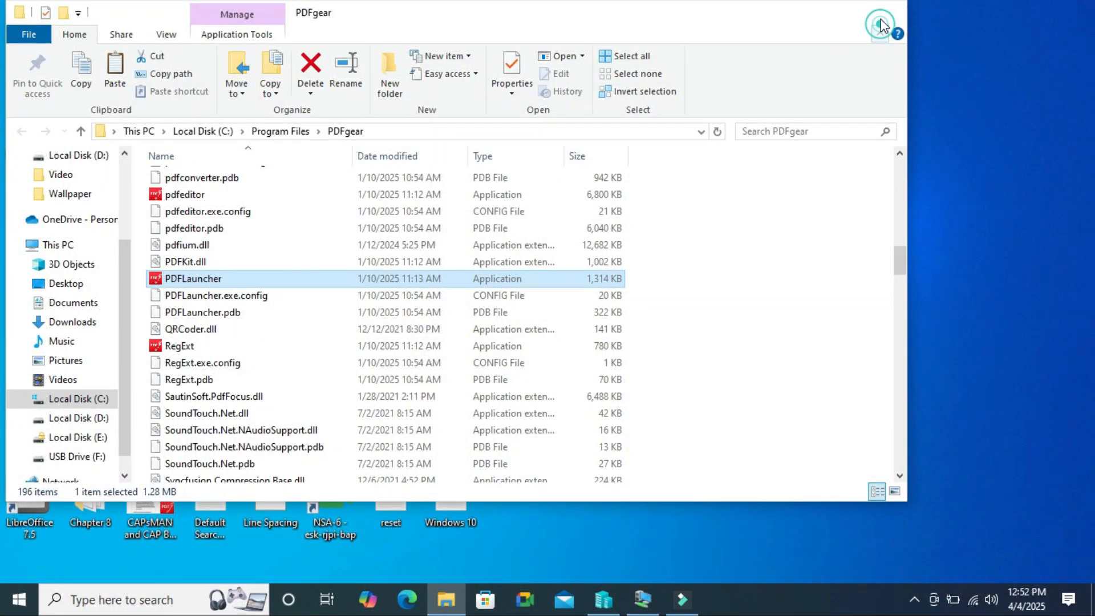
left_click(880, 24)
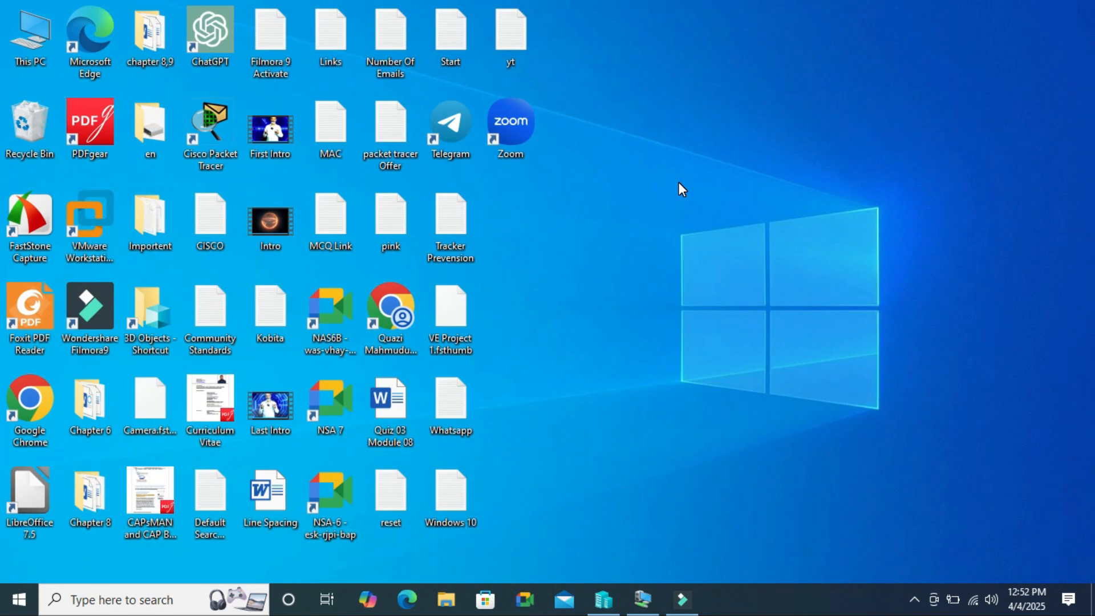
- Send PDFLauncher from the copied PDFgear folder to the desktop as a shortcut, then close the folder
double_click(89, 126)
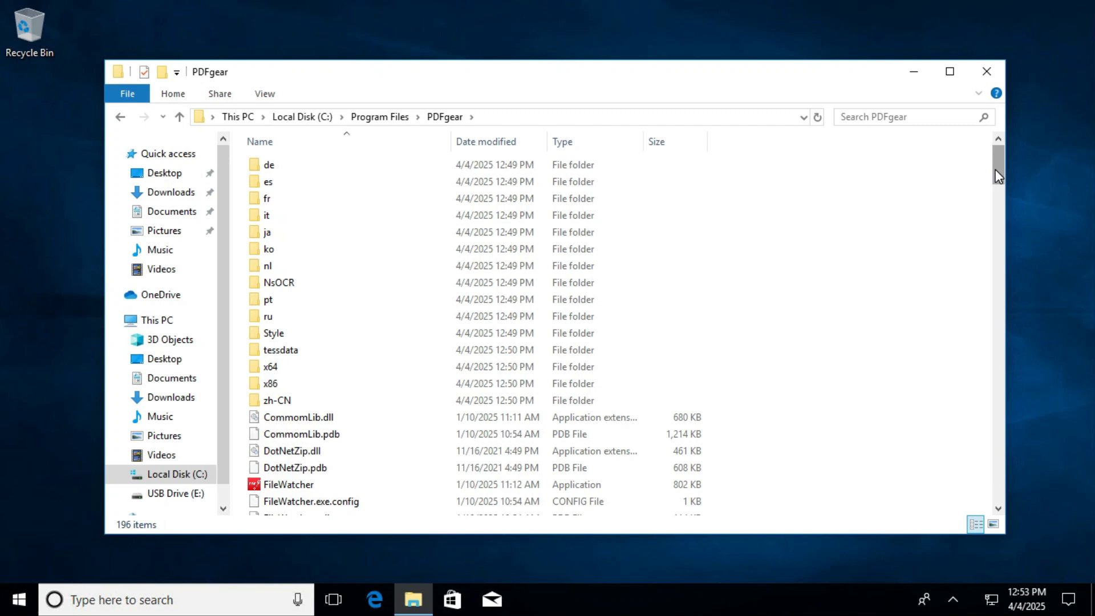
scroll("down", 3)
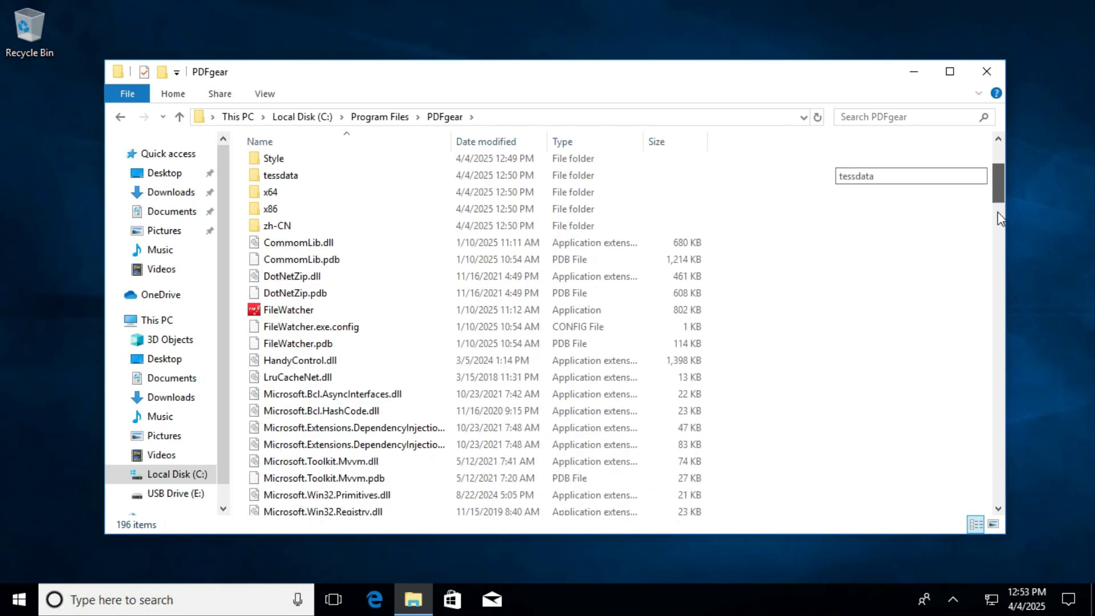
scroll("down", 3)
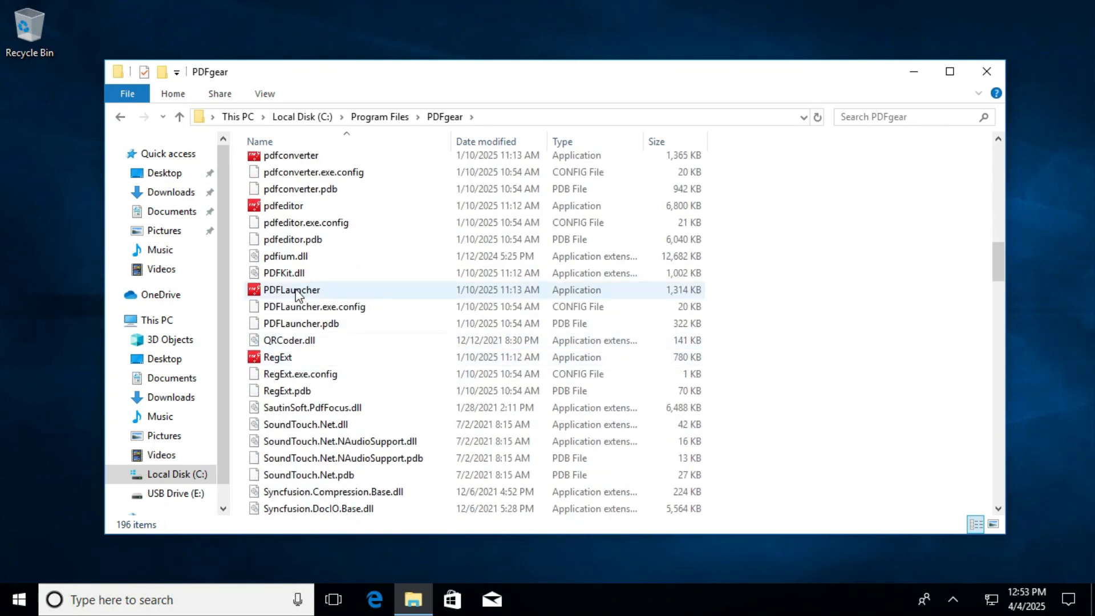
left_click(292, 290)
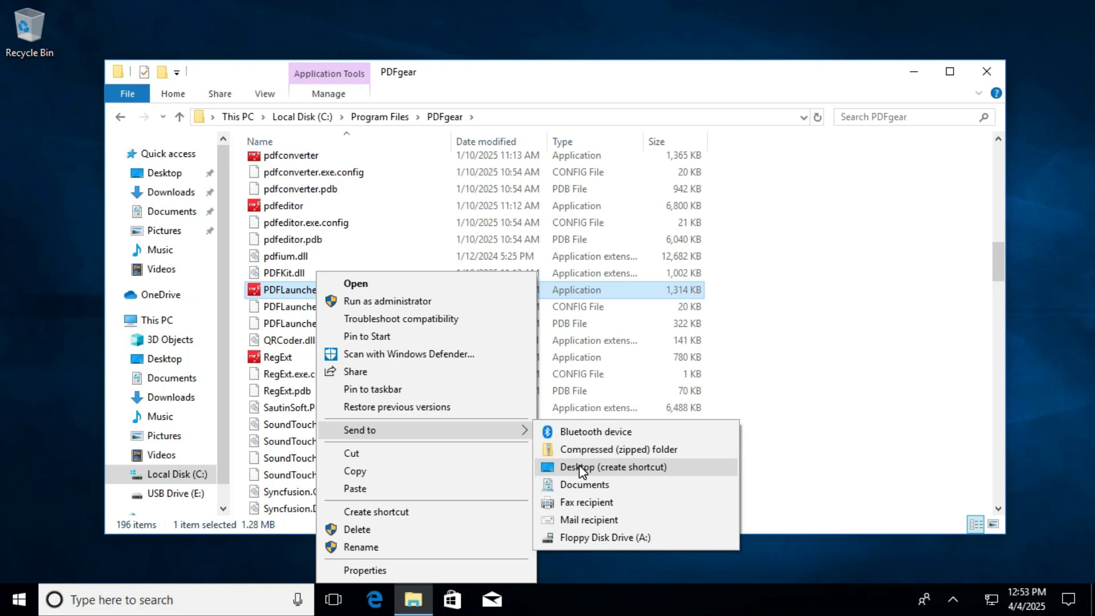
left_click(616, 467)
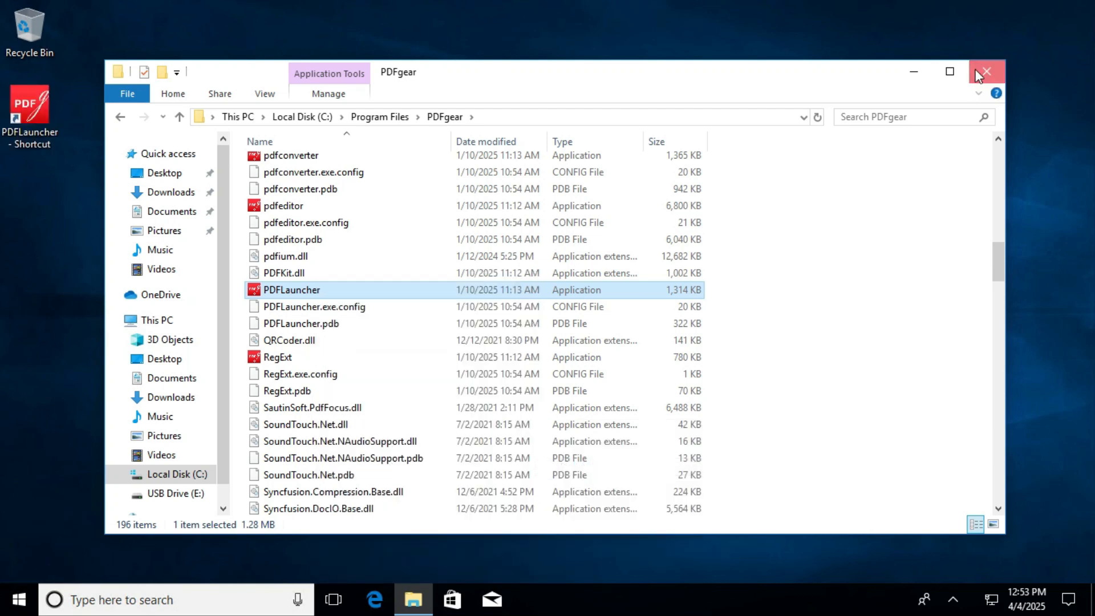
left_click(986, 72)
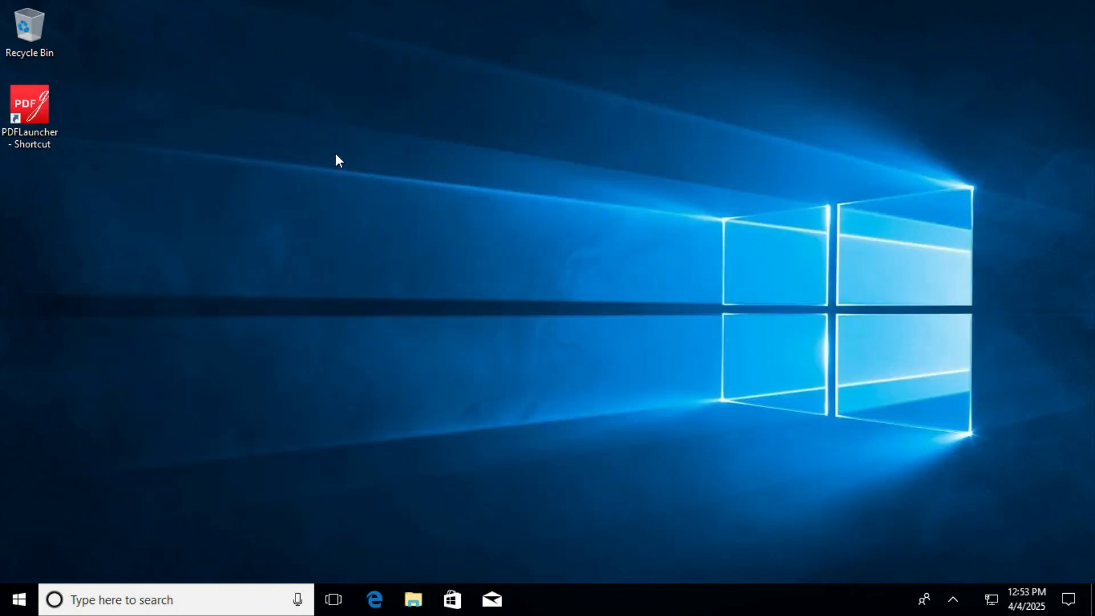
- Start PDFgear from the new PDFLauncher - Shortcut desktop icon
left_click(29, 109)
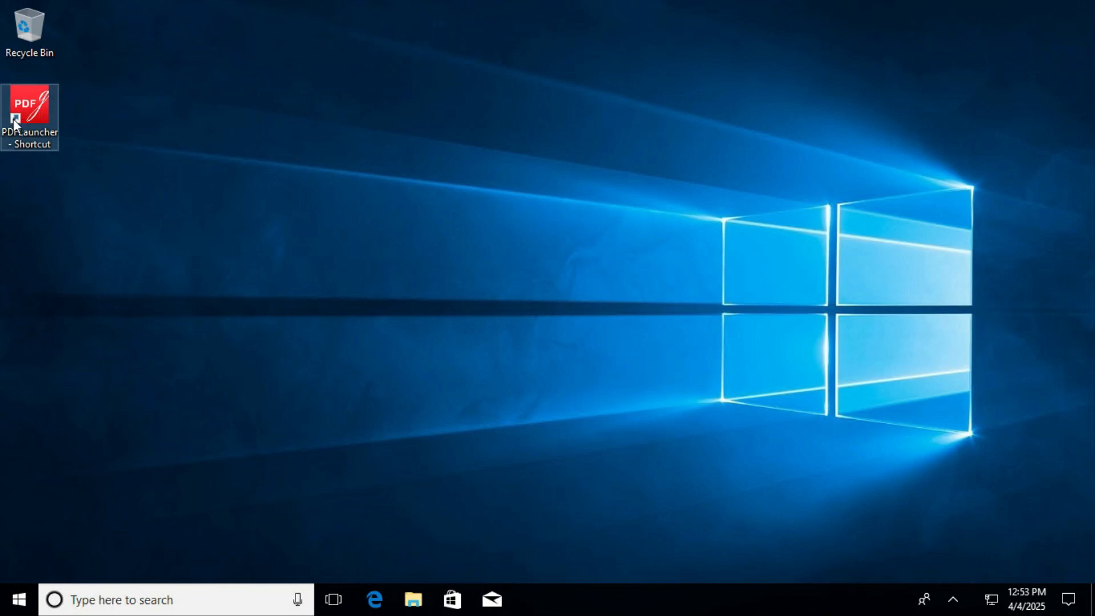
mouse_move(34, 112)
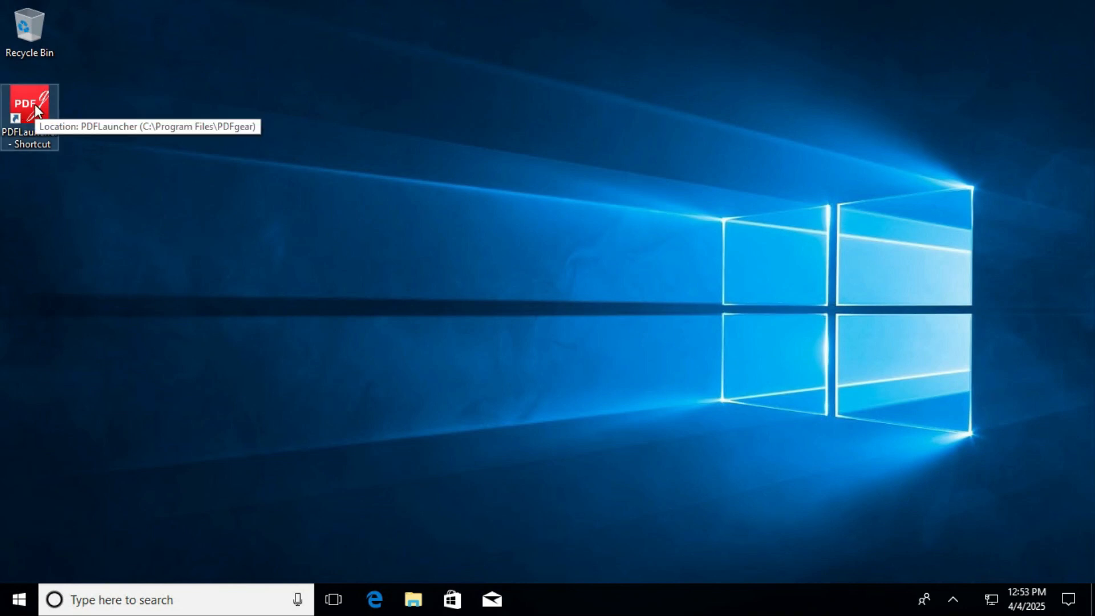
double_click(30, 108)
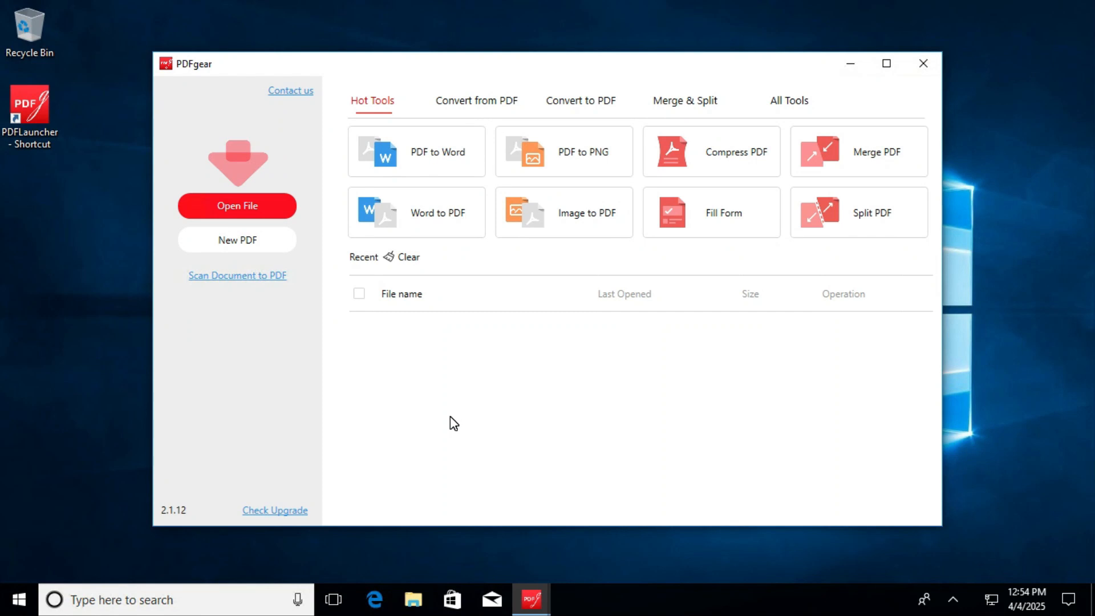
- Browse Convert from PDF, Merge & Split and Convert to PDF, ending on Convert from PDF
left_click(476, 100)
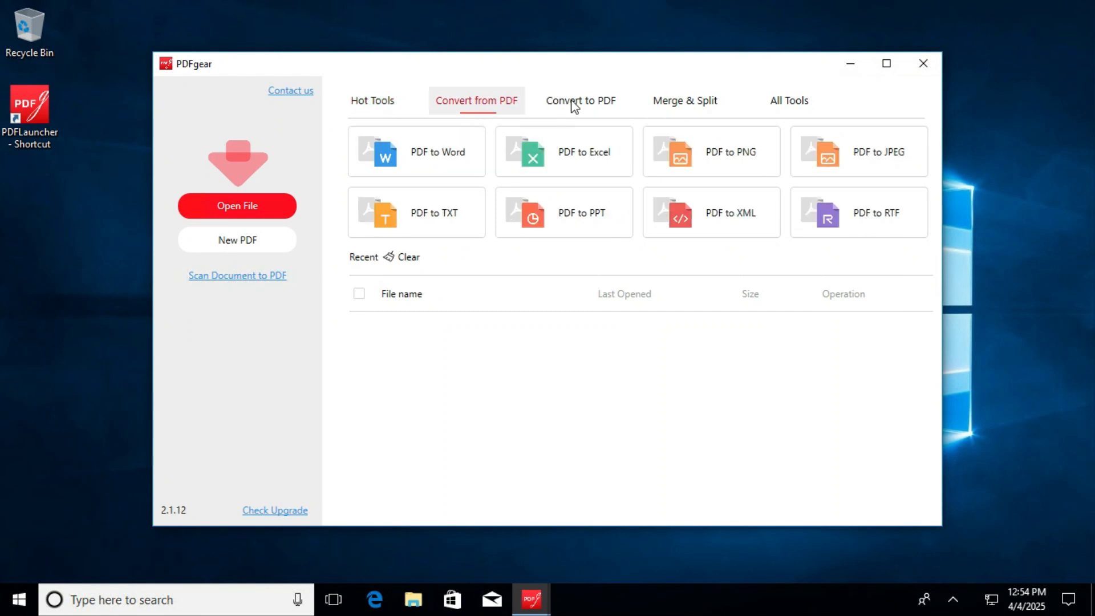
left_click(684, 99)
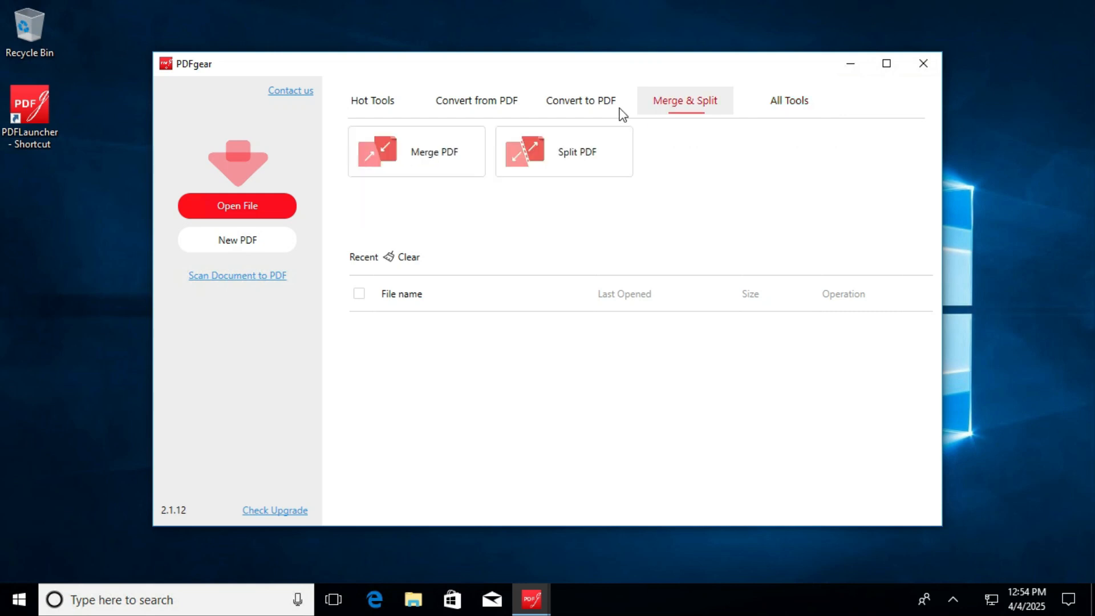
left_click(580, 100)
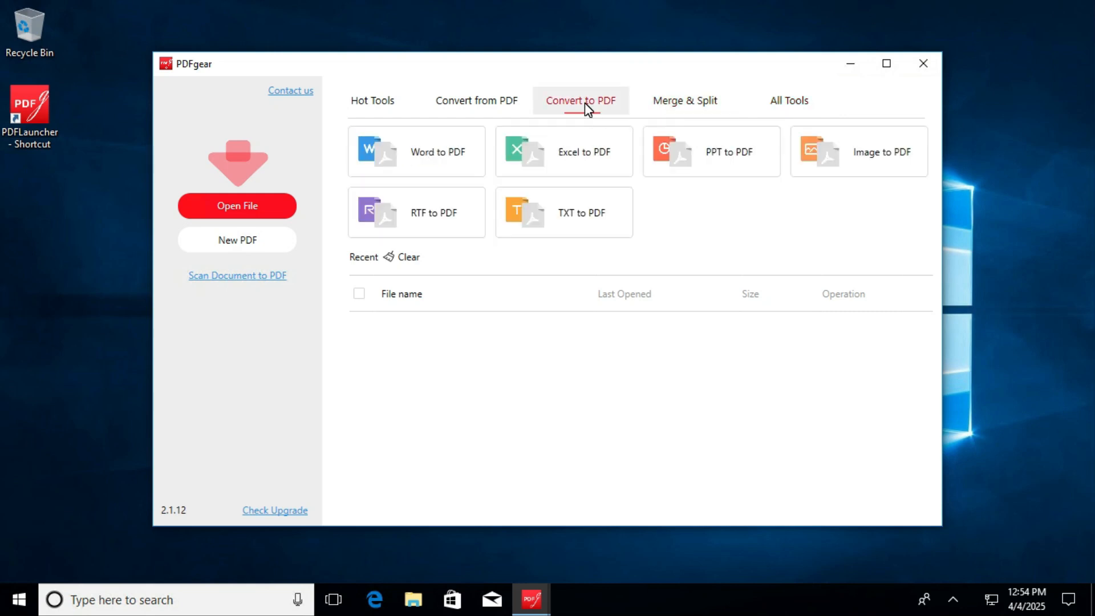
left_click(476, 100)
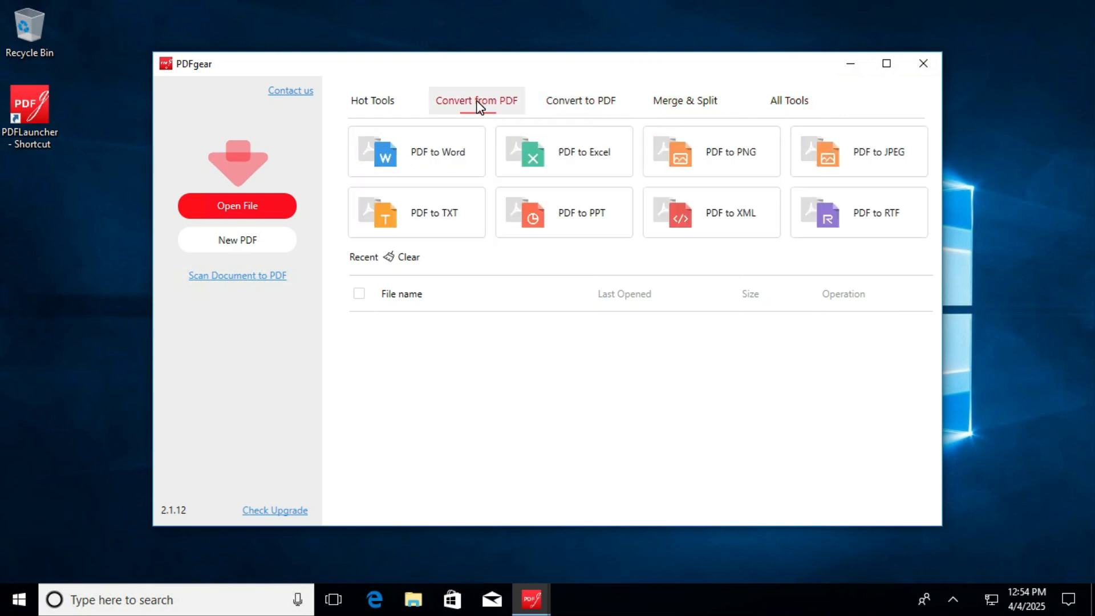